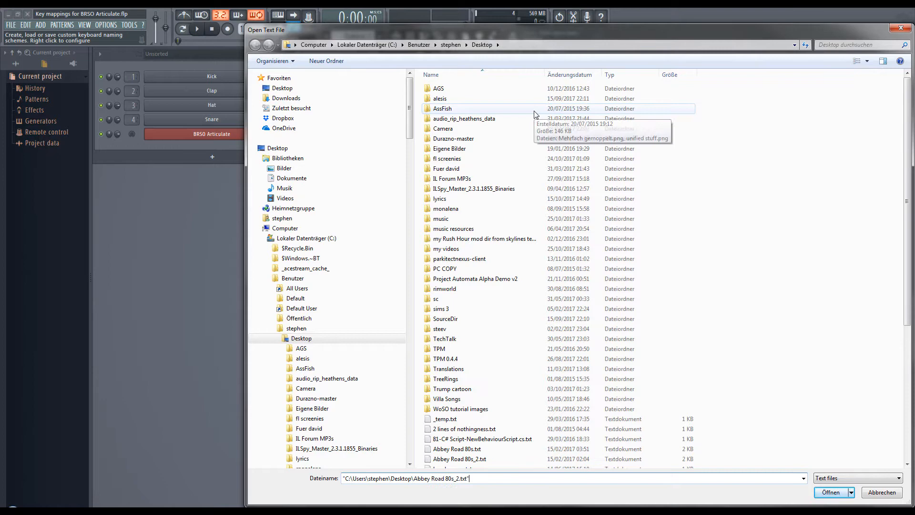
# Open Abbey Road 80s_2.txt from the Open Text File dialog as piano roll note names.
pyautogui.click(831, 492)
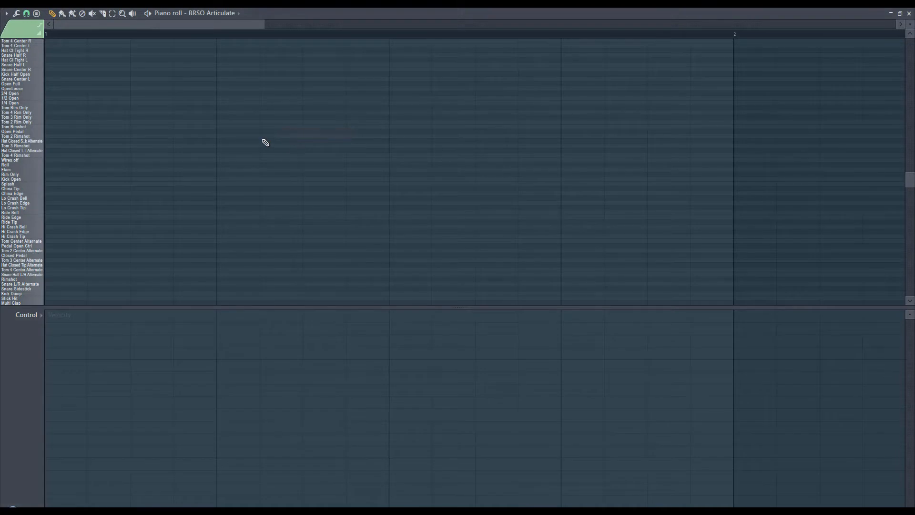
pyautogui.scroll(-3)
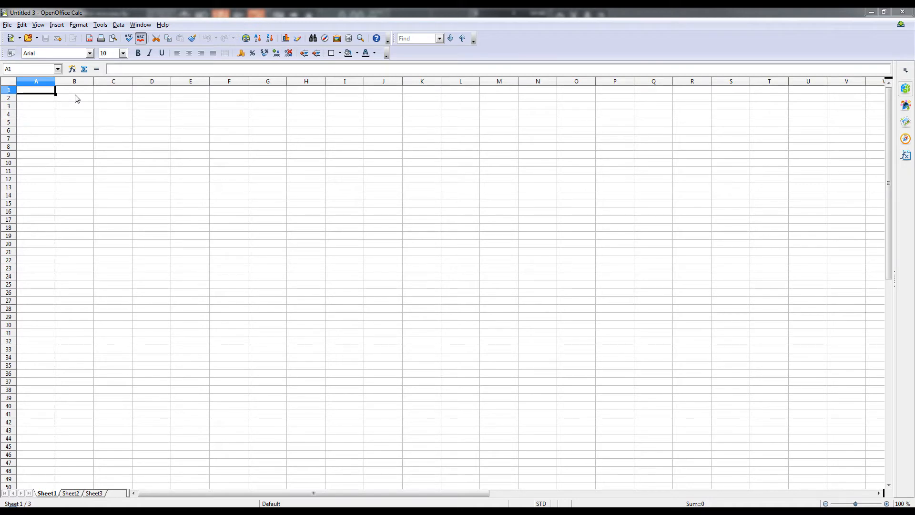
pyautogui.moveTo(61, 99)
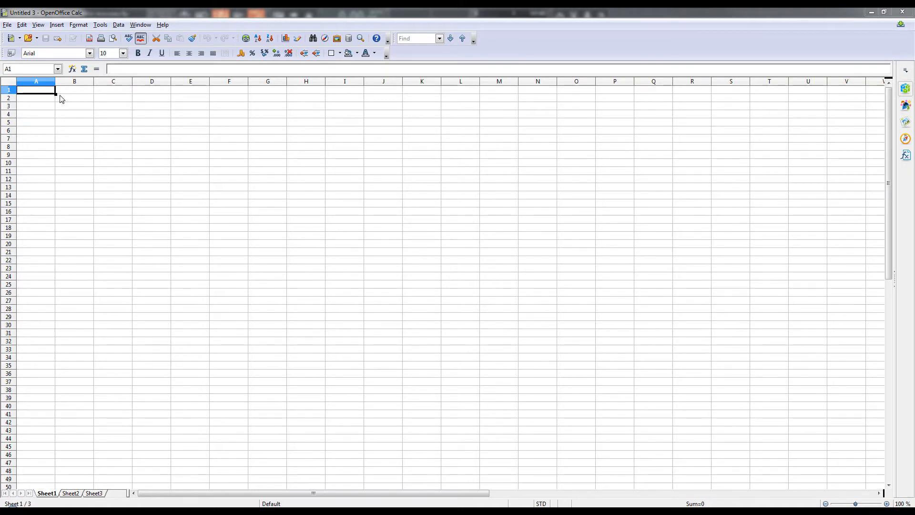
# Enter 0 in A1 and =A1+1 in A2, then fill the formula down column A.
pyautogui.write('0')
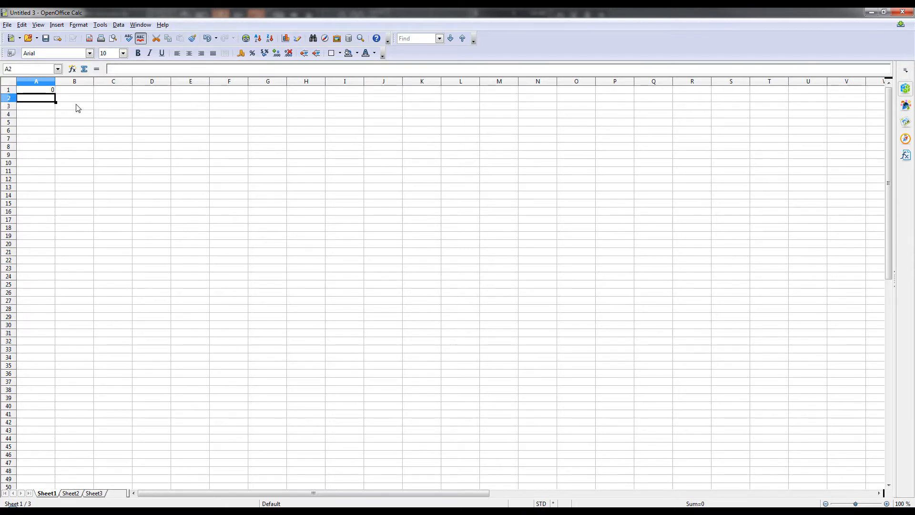
pyautogui.write('=a1+')
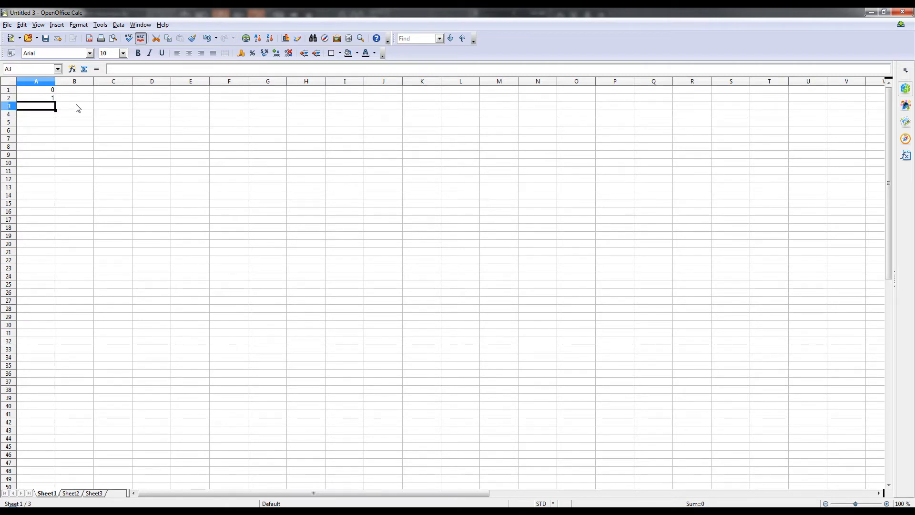
pyautogui.click(36, 97)
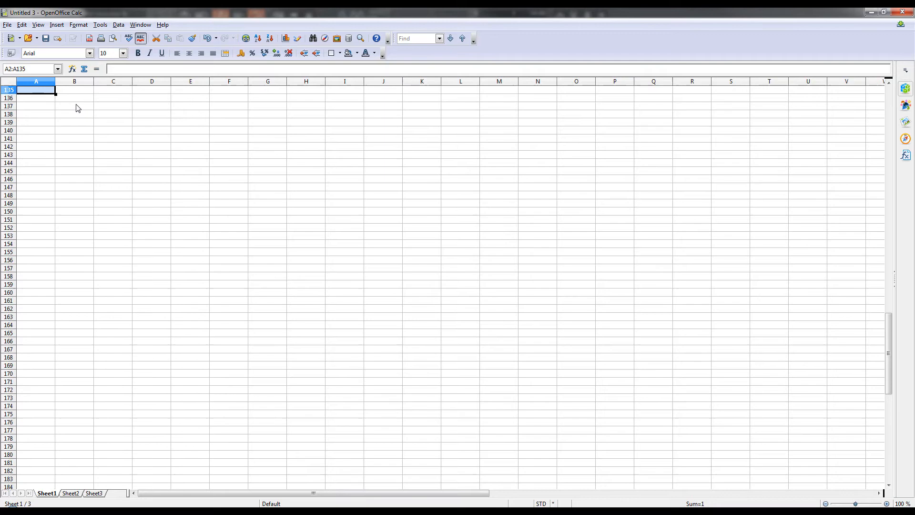
pyautogui.press('Alt+e')
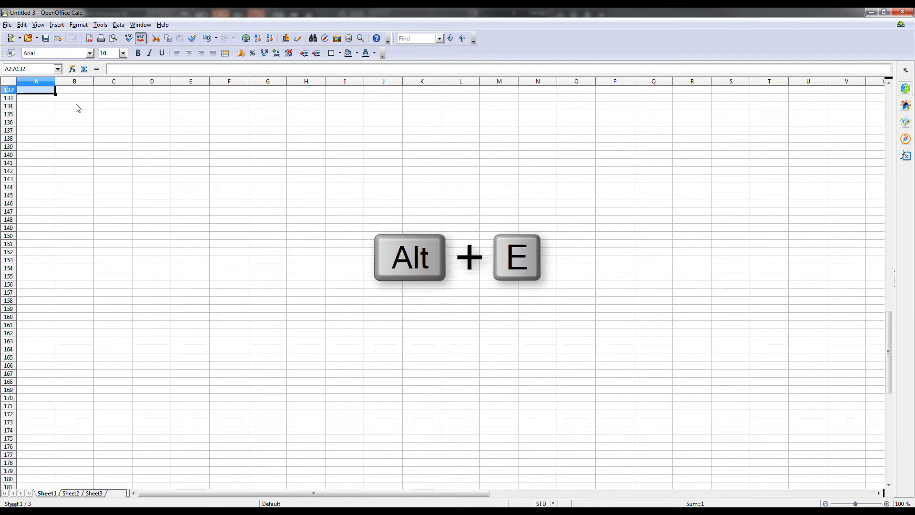
pyautogui.press('alt+e')
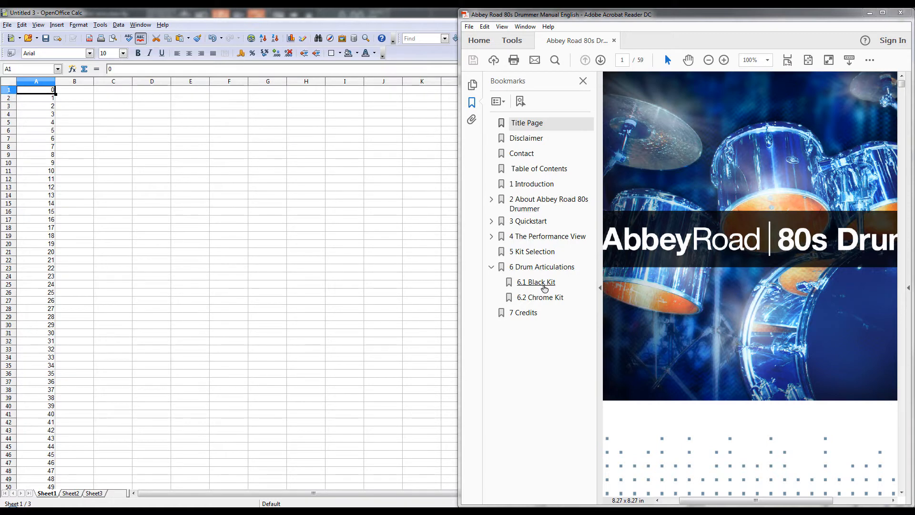
# Jump to the 6.1 Black Kit articulation table and select the word 'Dampened'.
pyautogui.click(535, 282)
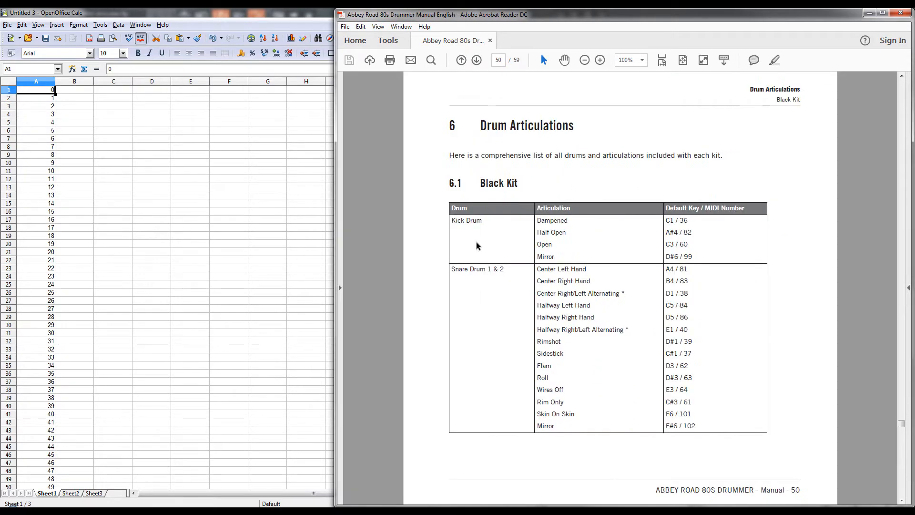
pyautogui.moveTo(696, 221)
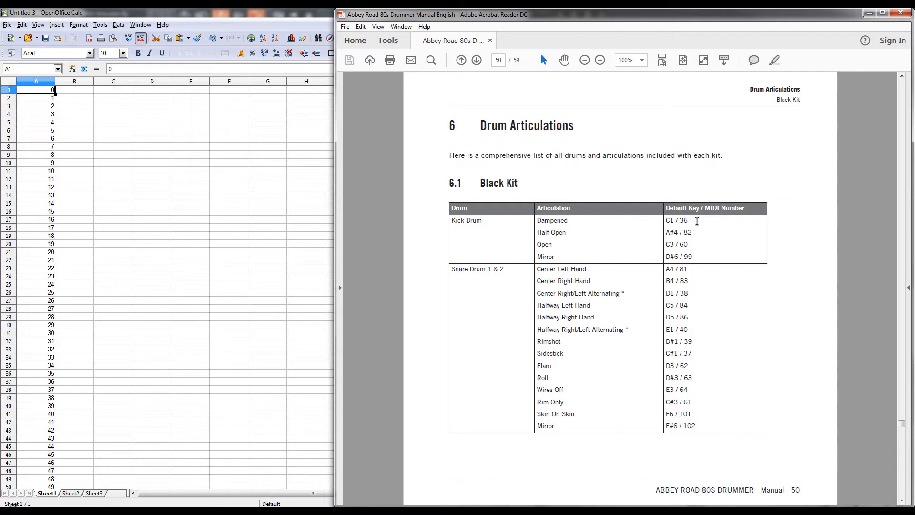
pyautogui.moveTo(546, 228)
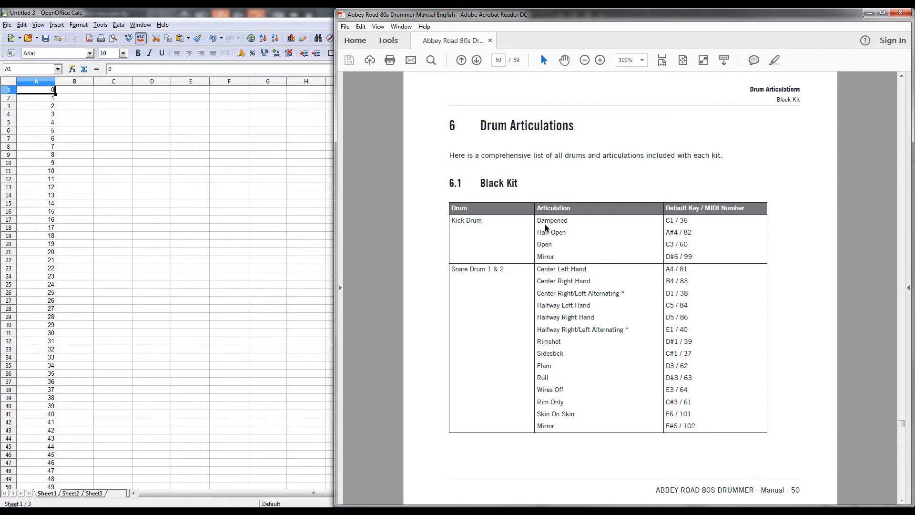
pyautogui.doubleClick(551, 220)
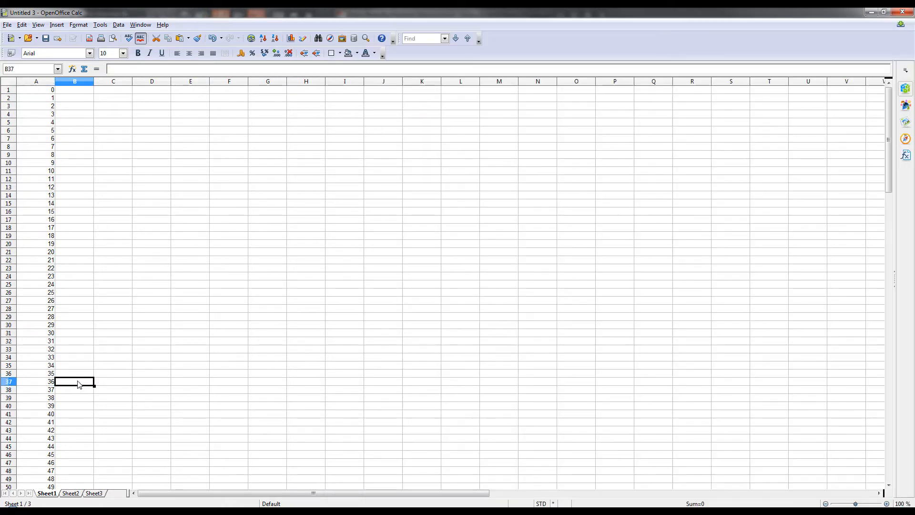
# Type the articulation name 'Dampened' into column B beside its note number.
pyautogui.write('Dampened')
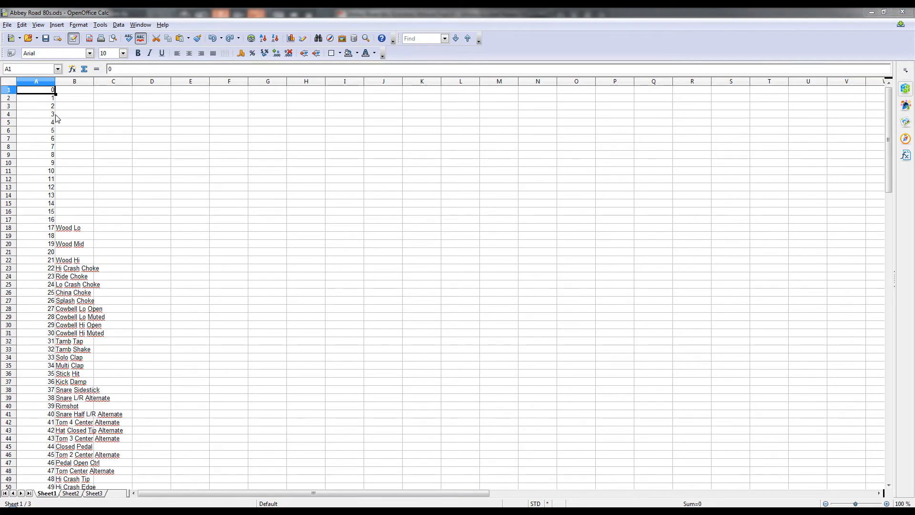
pyautogui.scroll(-3)
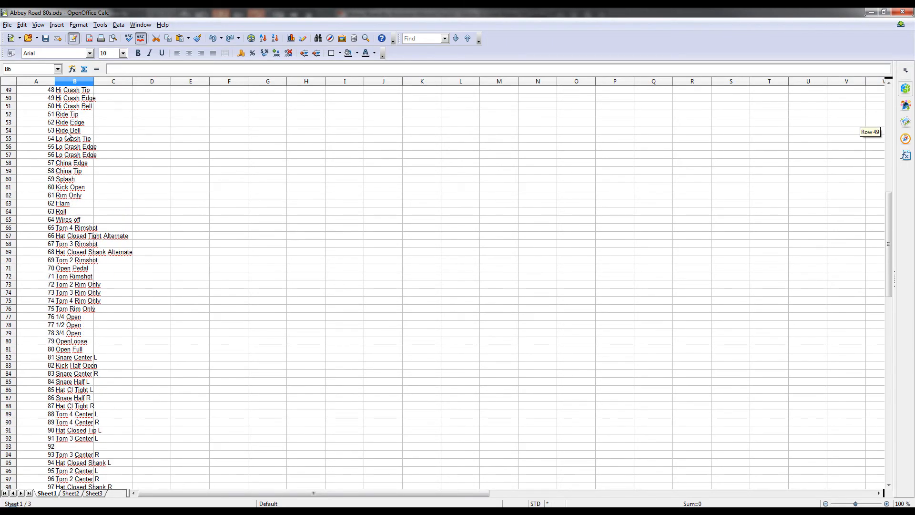
pyautogui.scroll(3)
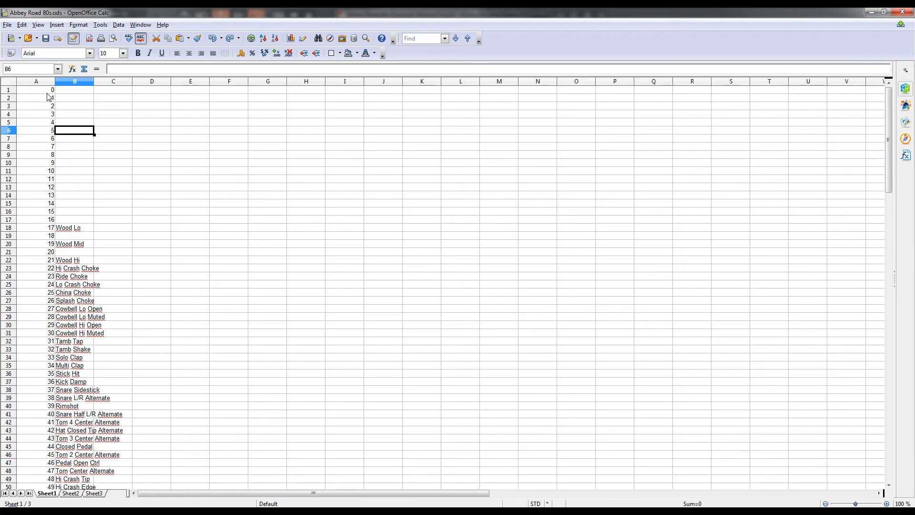
# Copy column A and paste it over itself with Formulas unchecked, confirming the overwrite.
pyautogui.press('ctrl+c')
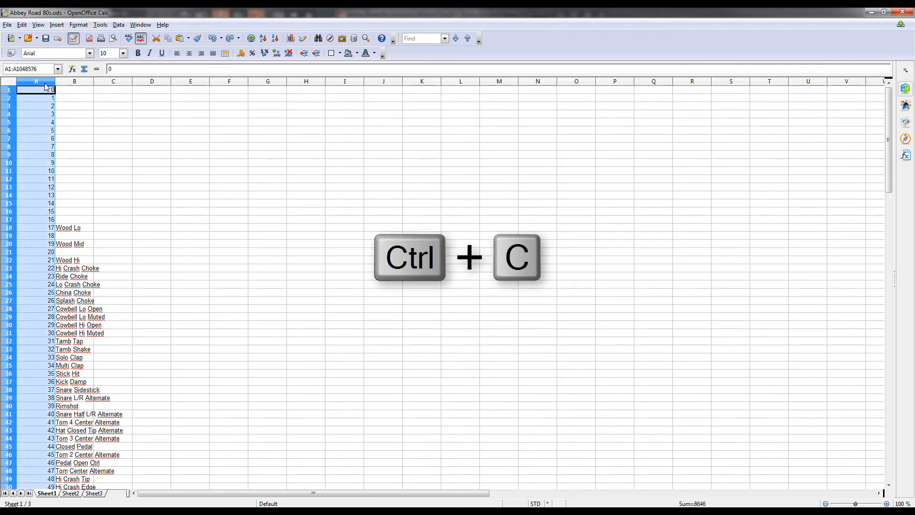
pyautogui.press('ctrl+shift+v')
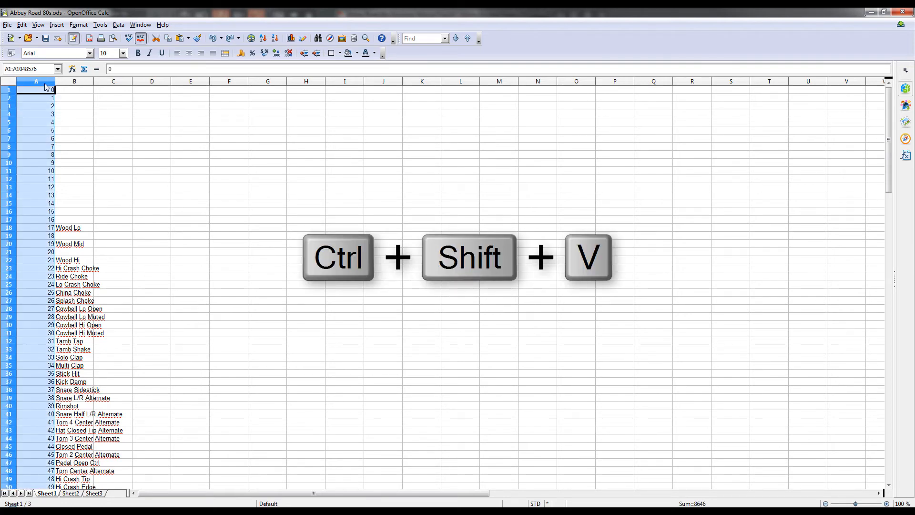
pyautogui.press('ctrl+shift+v')
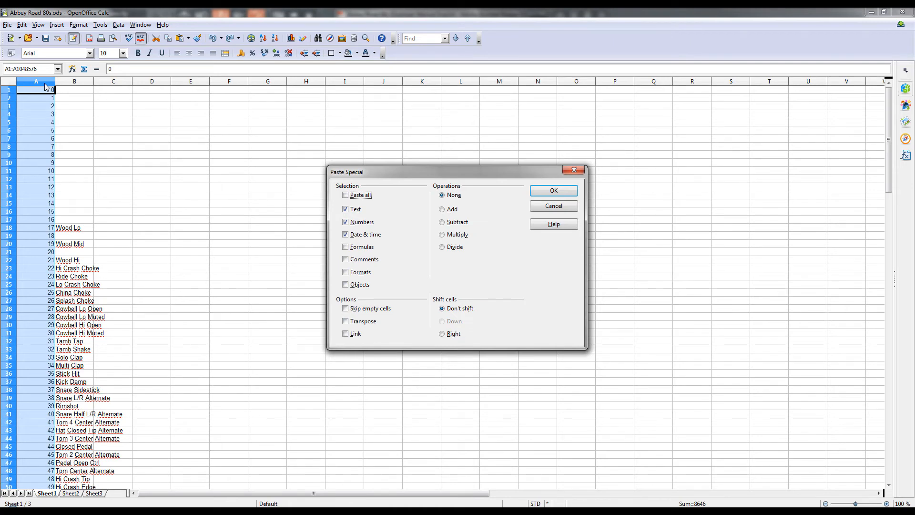
pyautogui.click(345, 247)
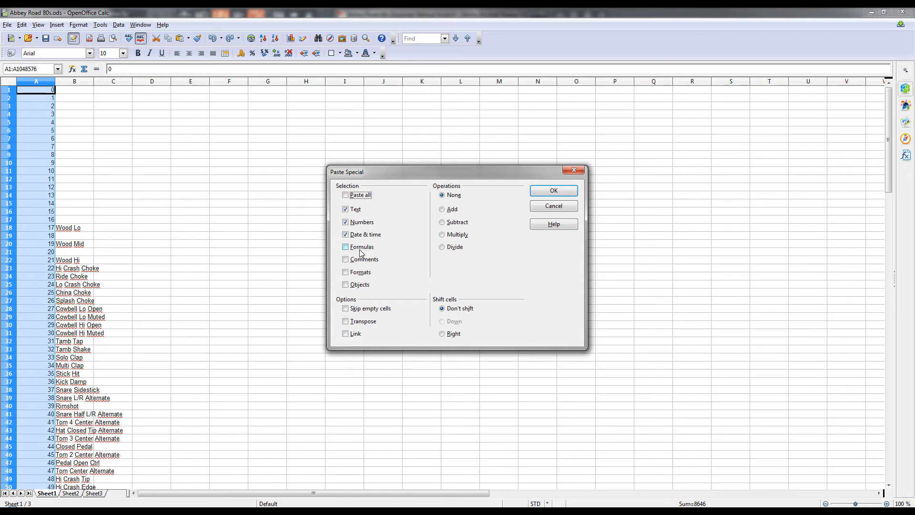
pyautogui.click(346, 246)
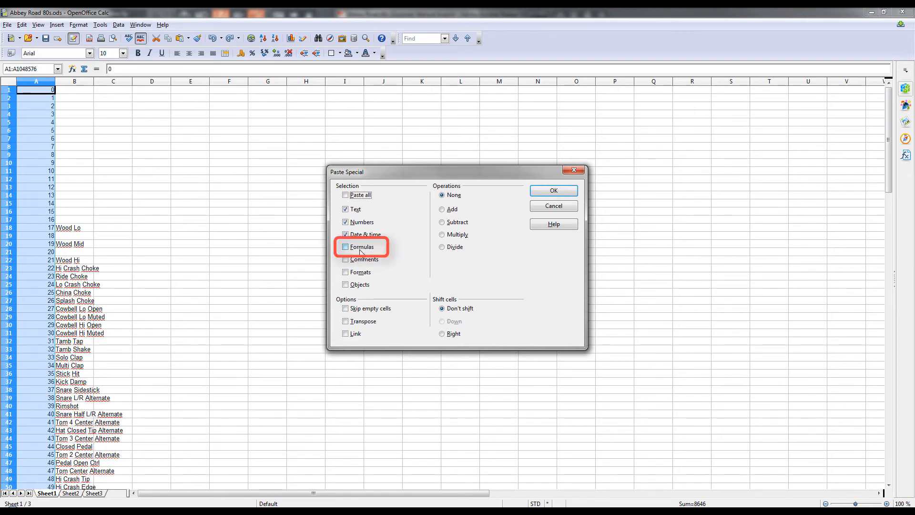
pyautogui.click(345, 222)
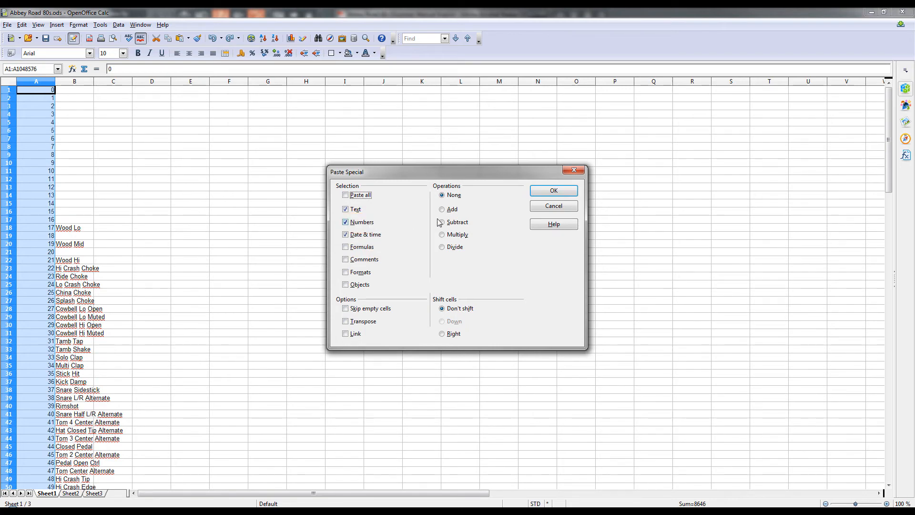
pyautogui.click(553, 190)
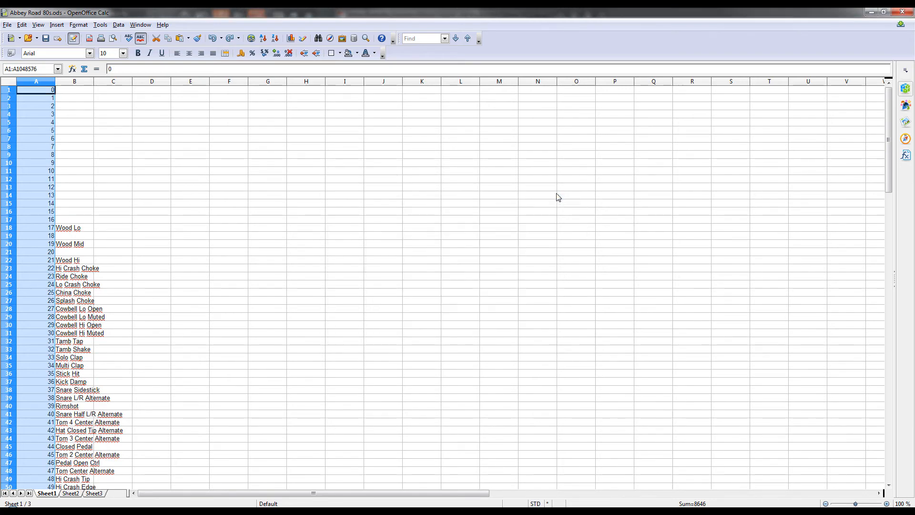
pyautogui.click(52, 98)
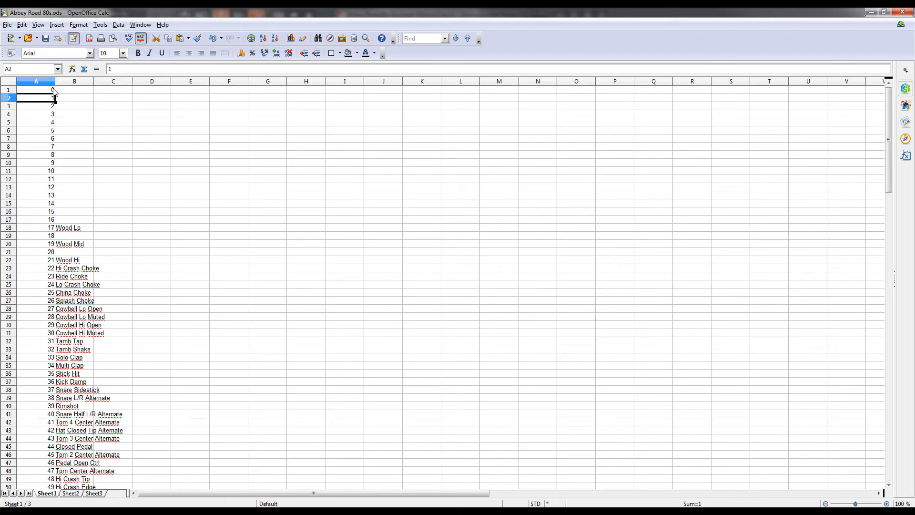
pyautogui.press('ctrl+a')
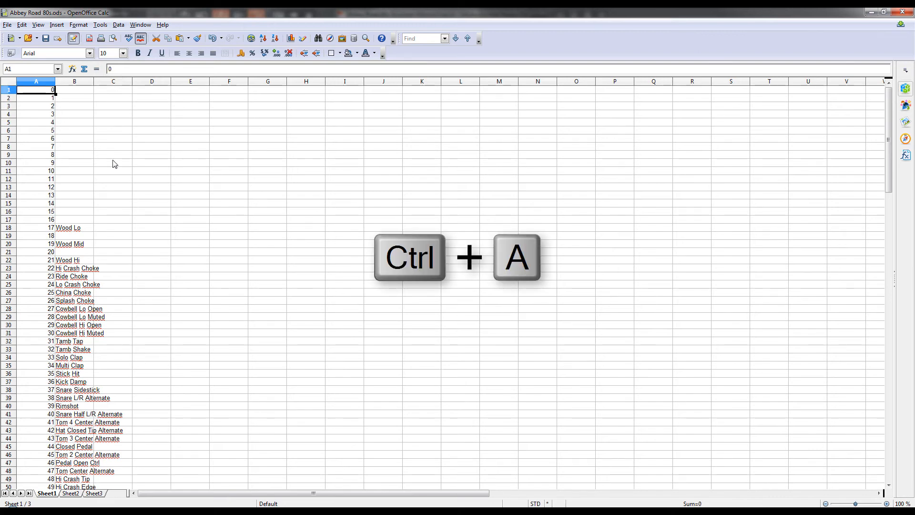
# Sort the sheet by Column A in descending order, then deselect.
pyautogui.click(119, 24)
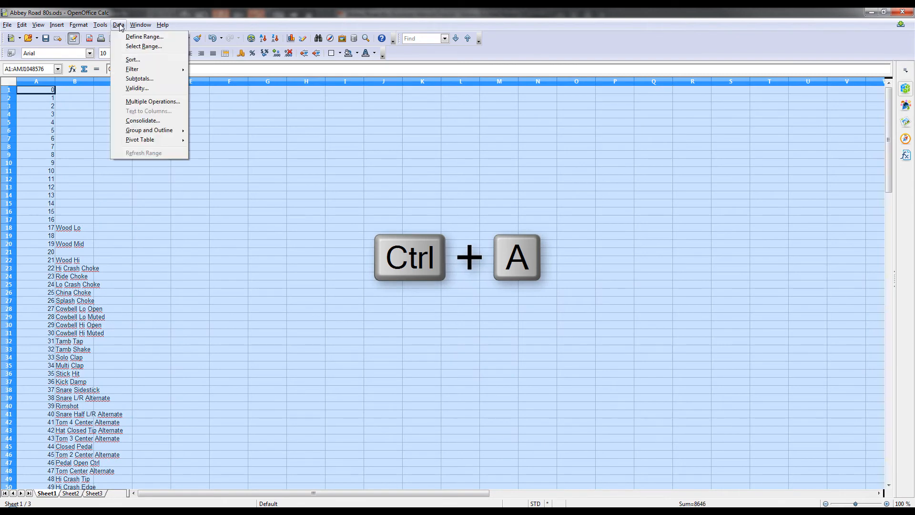
pyautogui.click(133, 59)
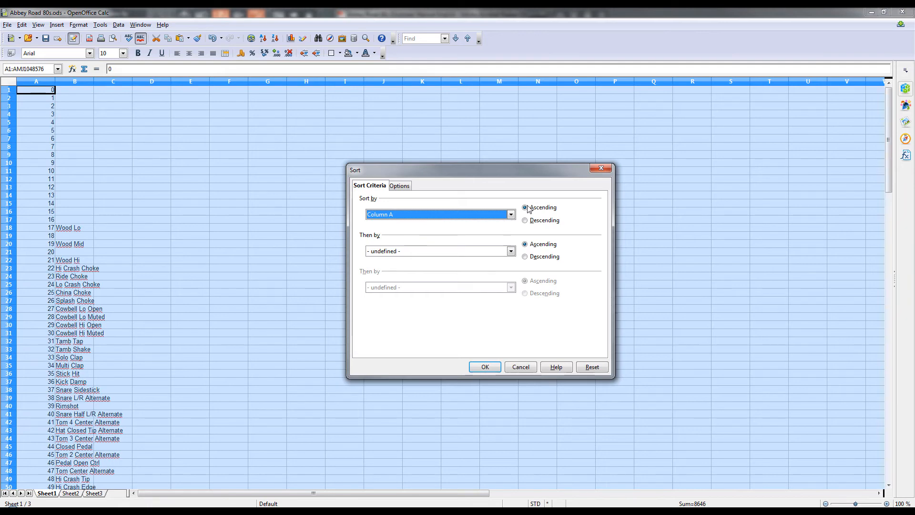
pyautogui.click(525, 220)
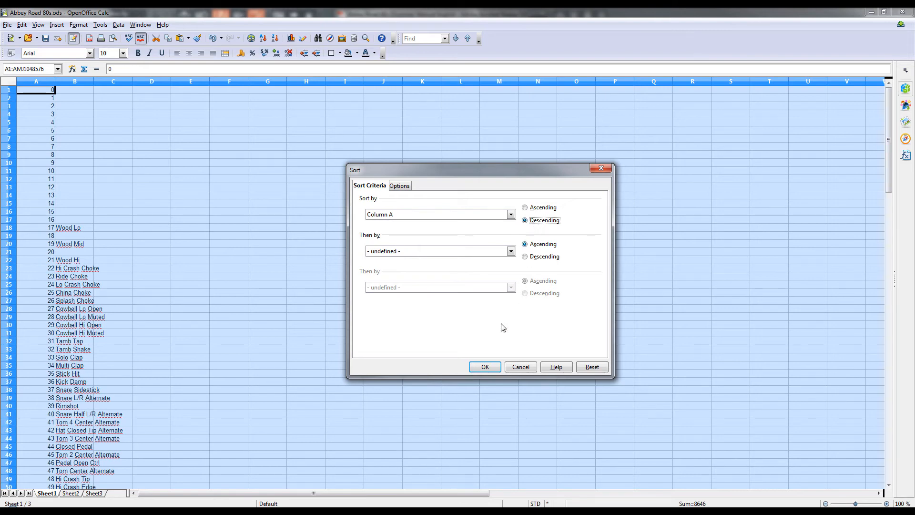
pyautogui.click(483, 366)
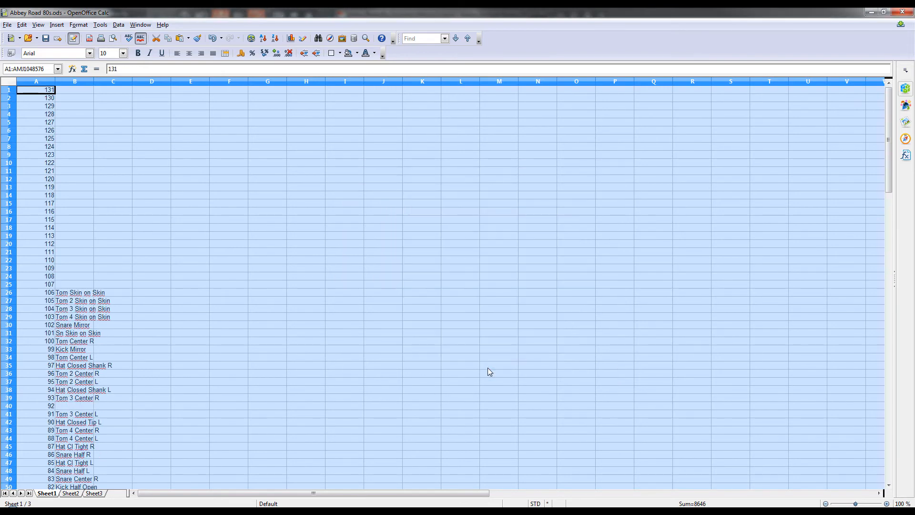
pyautogui.click(112, 243)
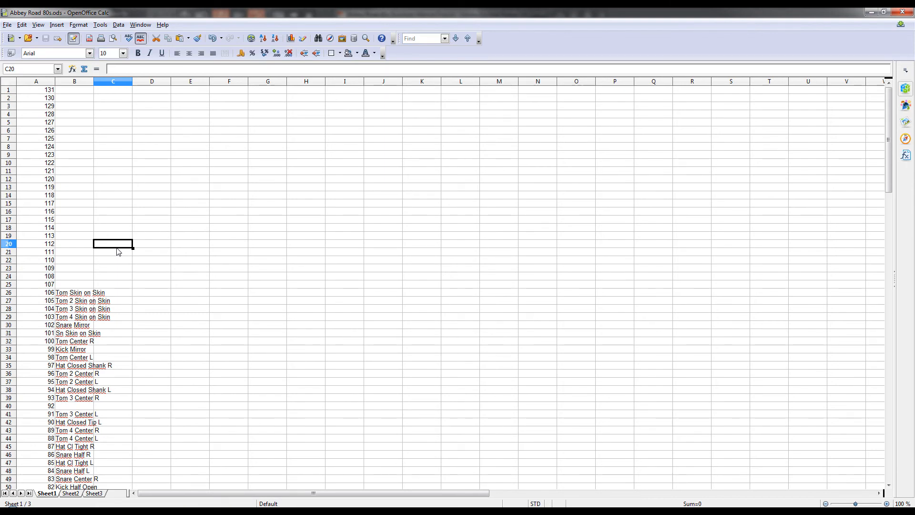
# Delete column A's note numbers so only the drum articulation names remain.
pyautogui.click(7, 24)
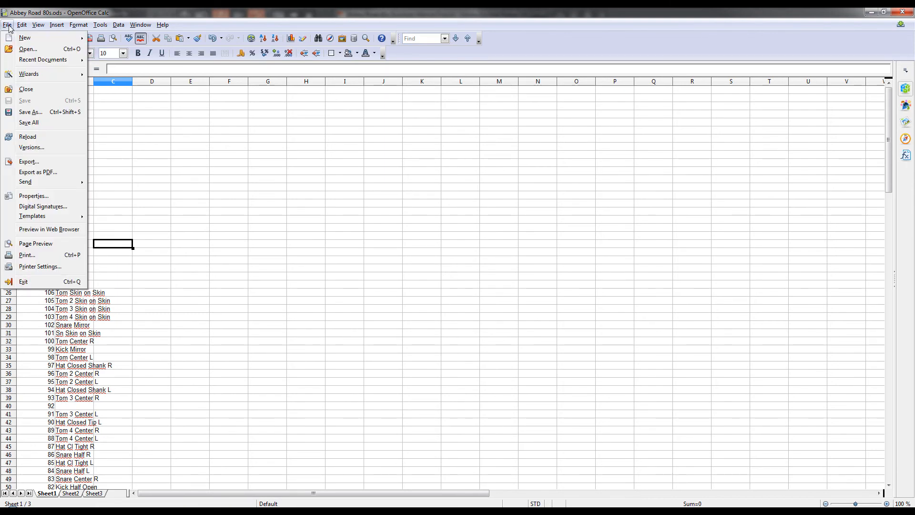
pyautogui.moveTo(30, 111)
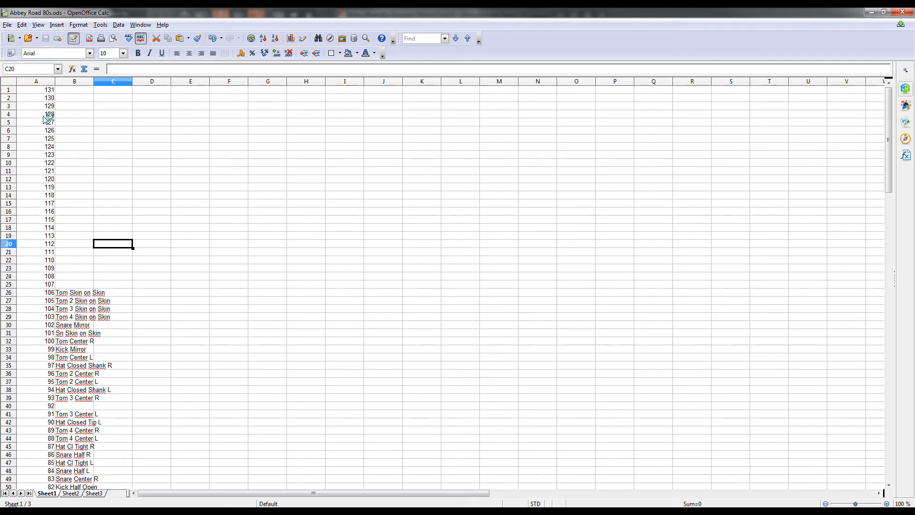
pyautogui.click(75, 154)
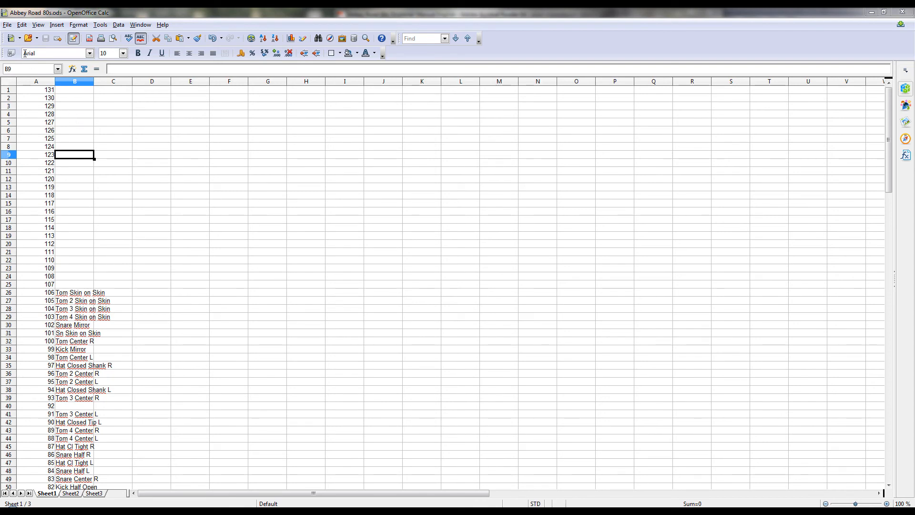
pyautogui.click(36, 81)
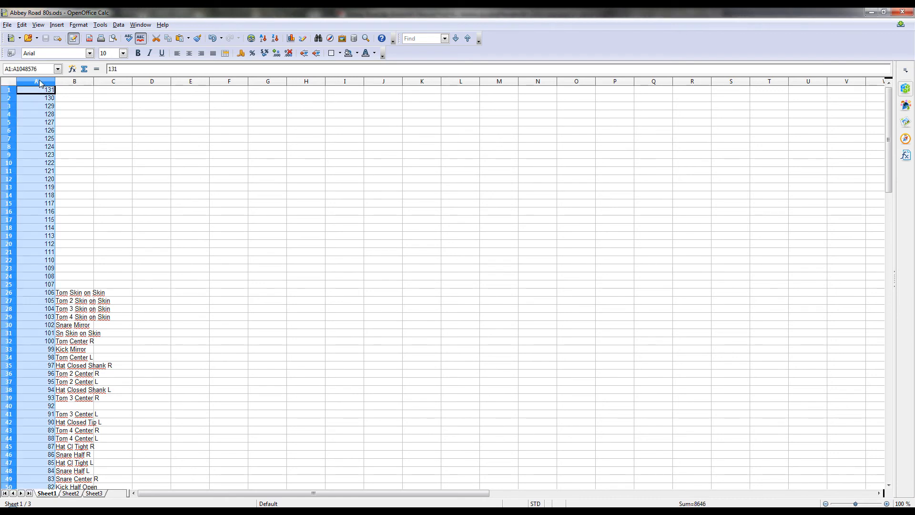
pyautogui.rightClick(36, 82)
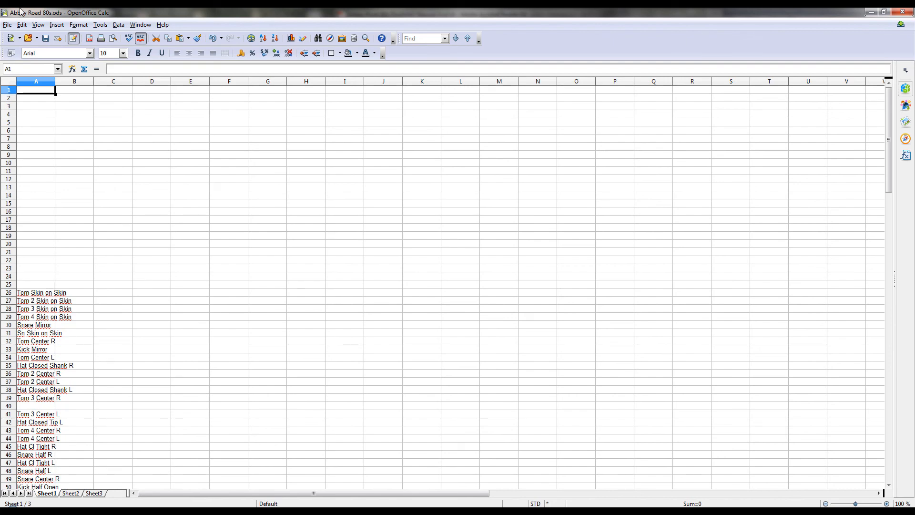
pyautogui.click(7, 25)
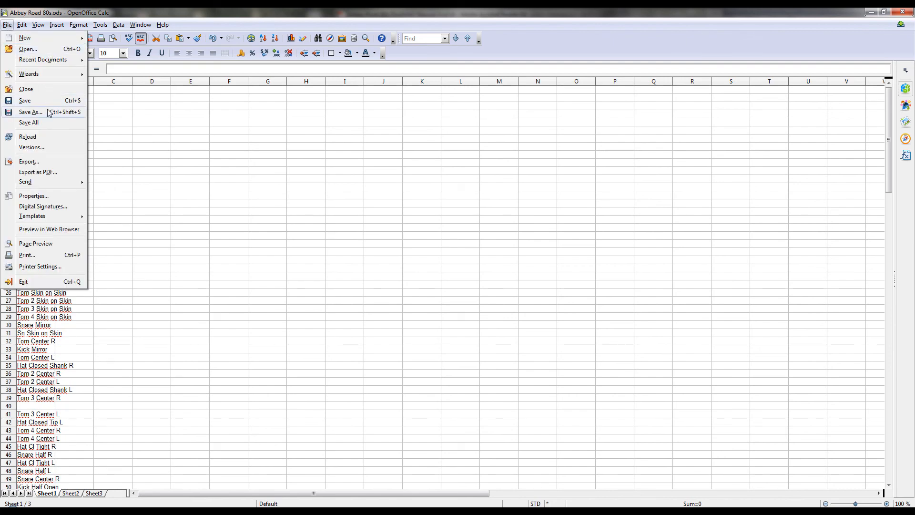
# Export as Text CSV named 'Abbey Road 80s.txt', keeping the format with Tab delimiter.
pyautogui.click(30, 111)
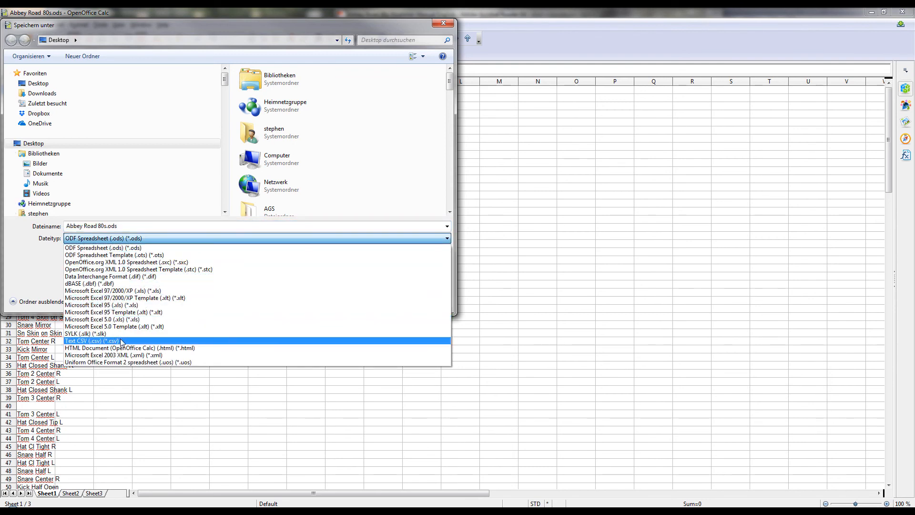
pyautogui.click(108, 340)
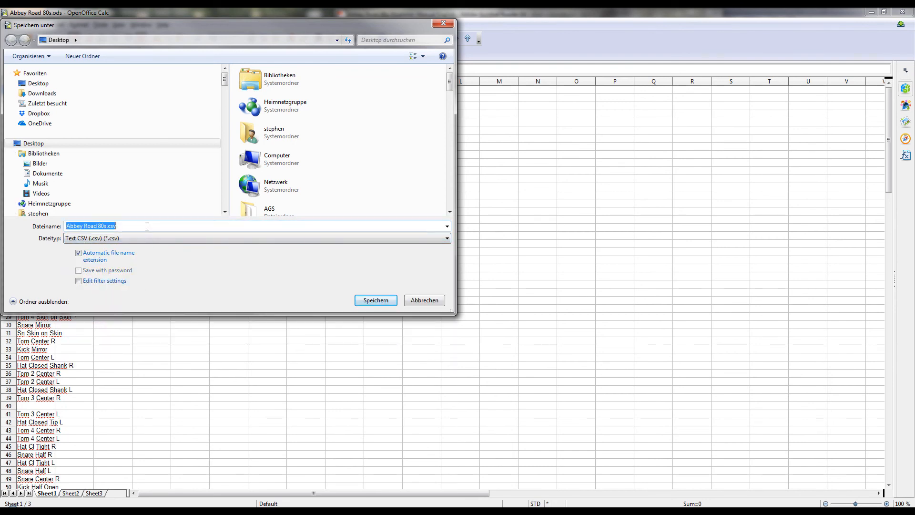
pyautogui.write('Abbey Road 80s.txt')
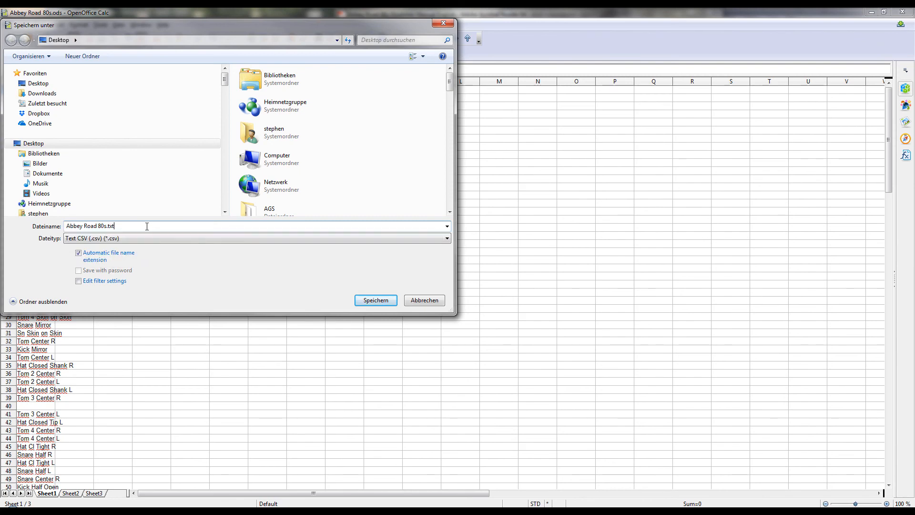
pyautogui.click(375, 299)
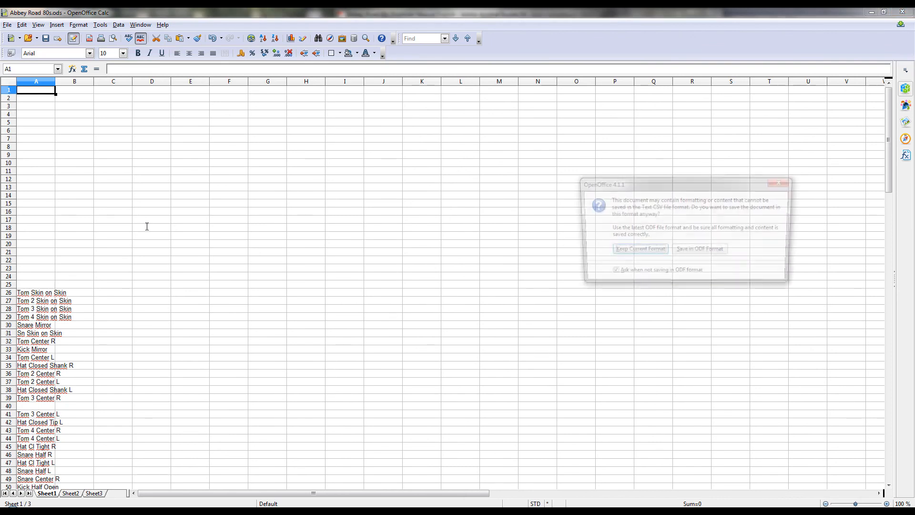
pyautogui.click(639, 248)
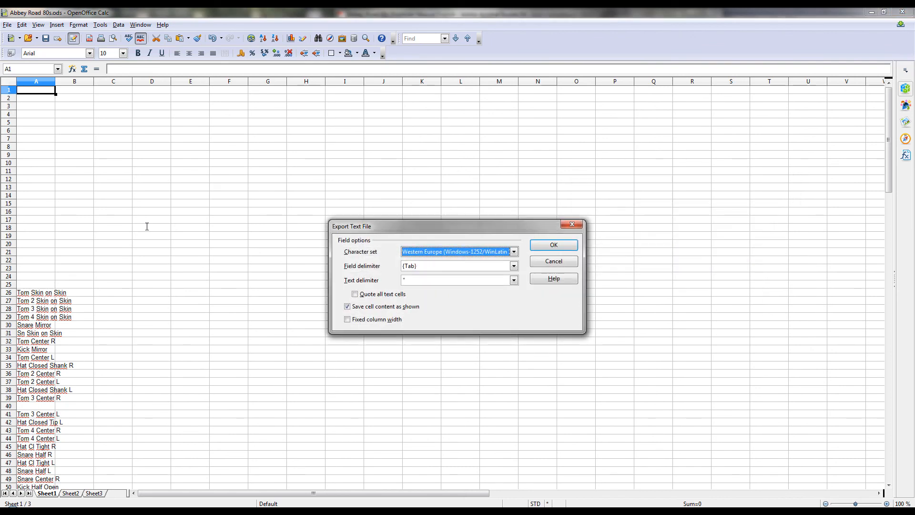
pyautogui.click(552, 244)
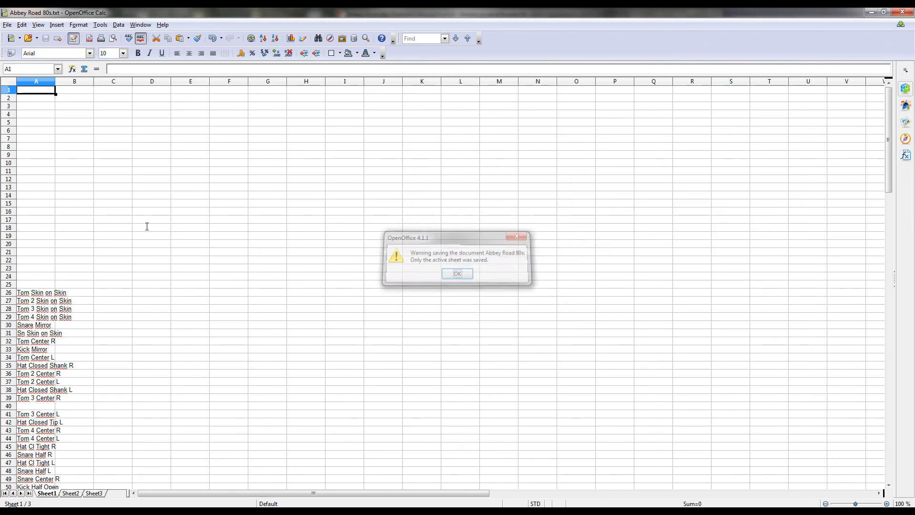
pyautogui.click(457, 273)
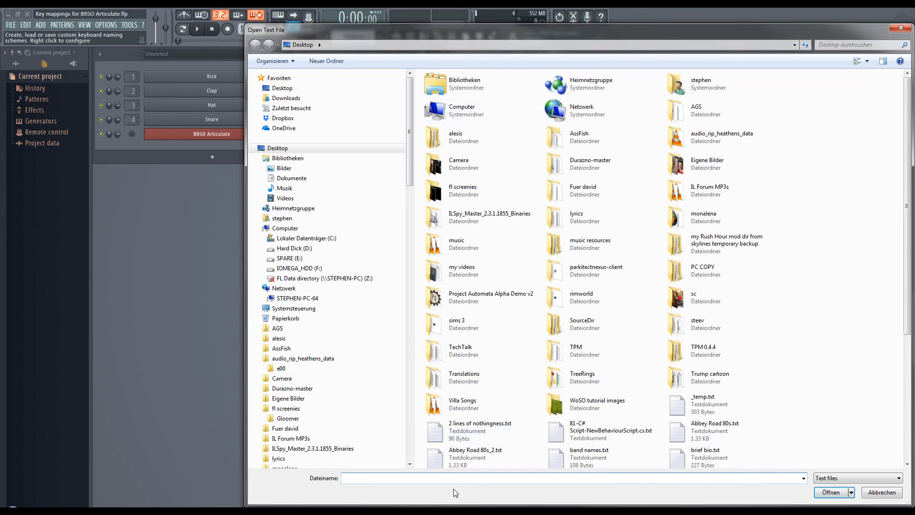
# Load Abbey Road 80s.txt as note names and open the BRSO Articulate piano roll.
pyautogui.write('abb')
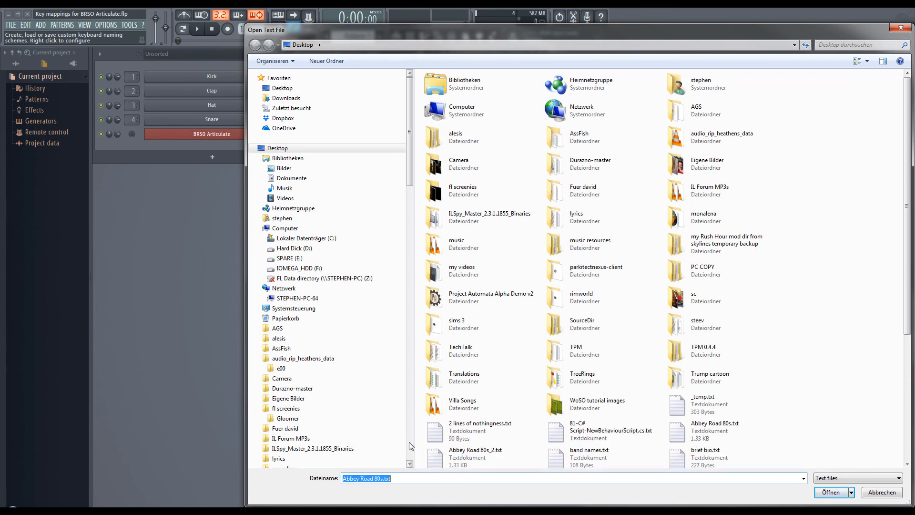
pyautogui.click(831, 492)
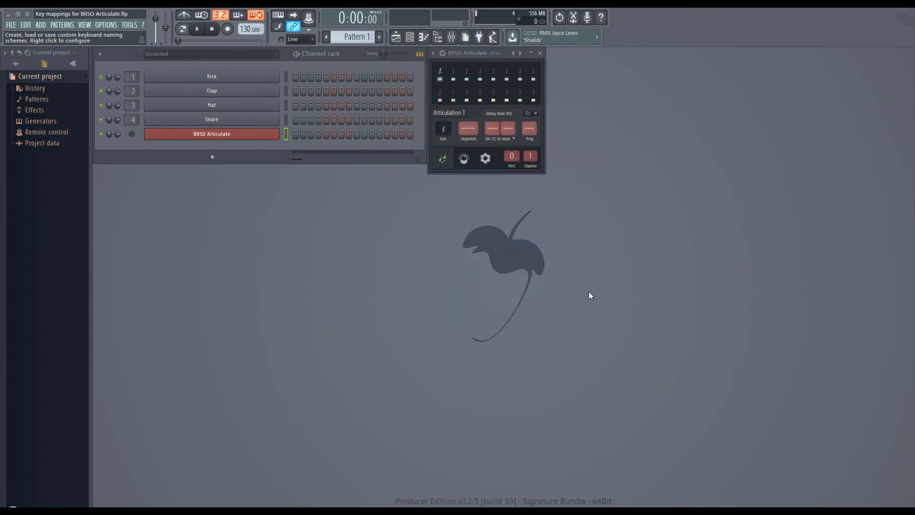
pyautogui.rightClick(212, 134)
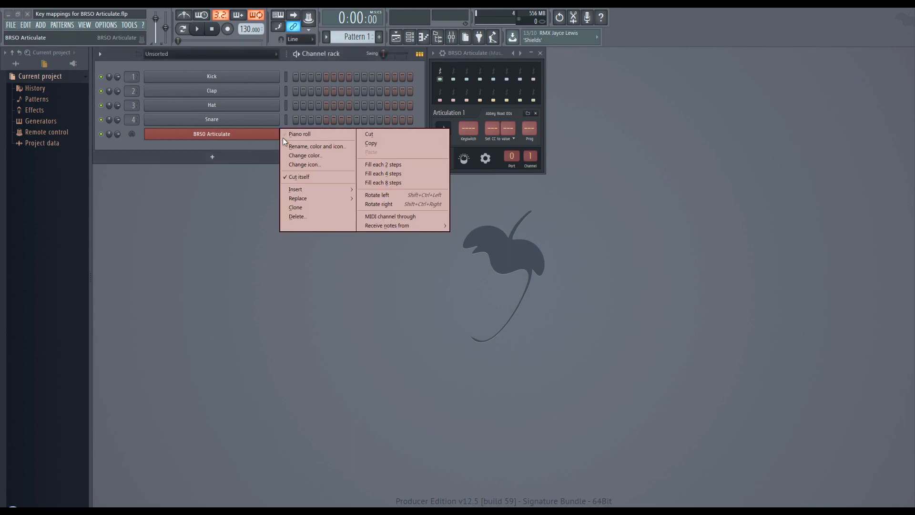
pyautogui.click(298, 133)
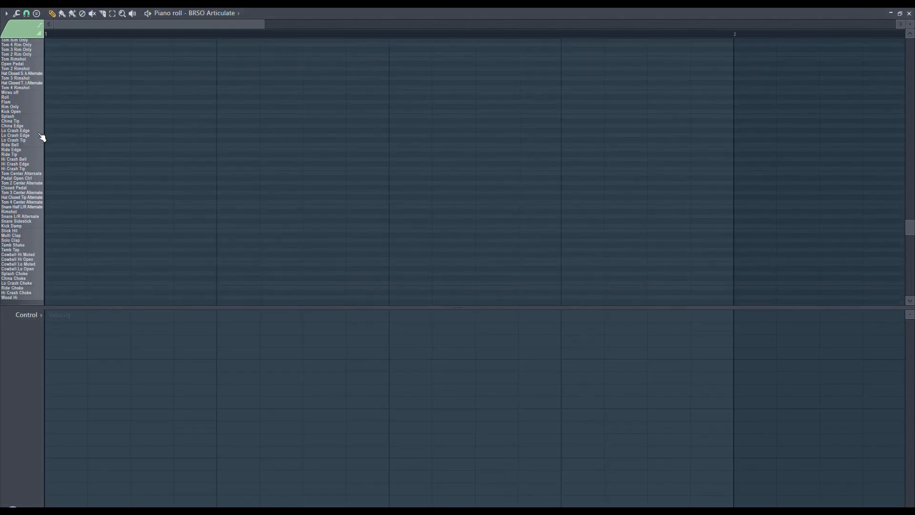